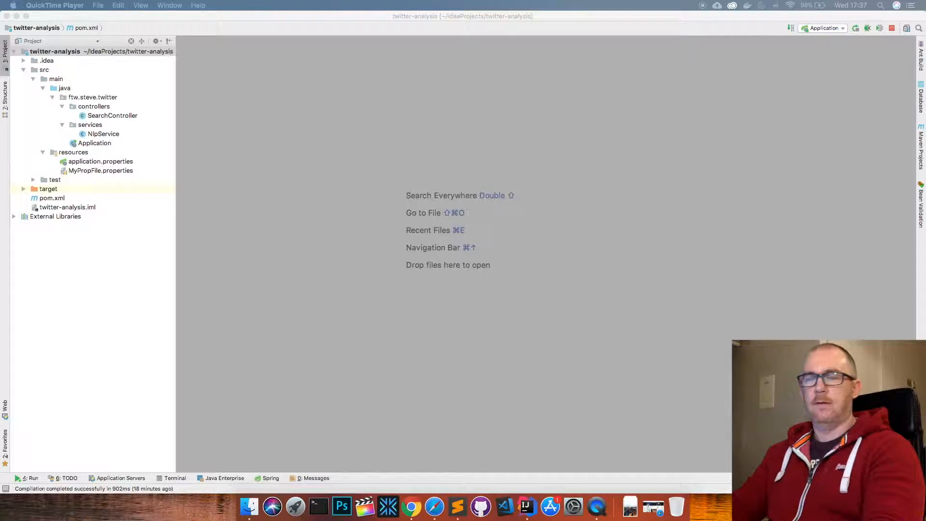
{"action": "mouse_move", "coordinate": [431, 377]}
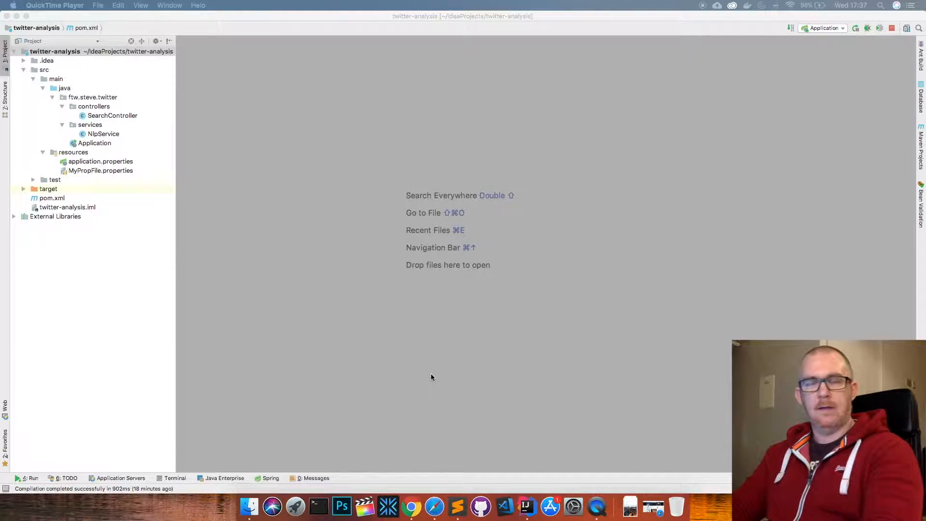
{"action": "mouse_move", "coordinate": [399, 354]}
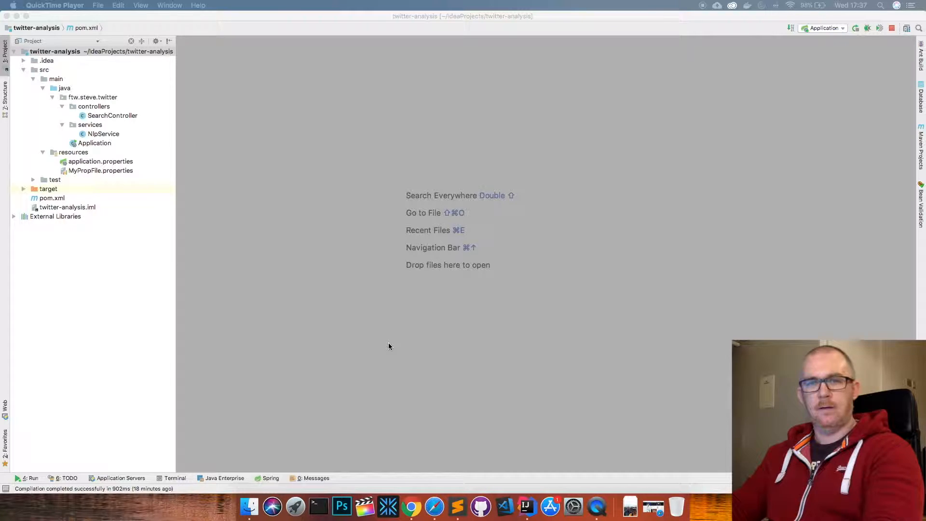
{"action": "mouse_move", "coordinate": [403, 344]}
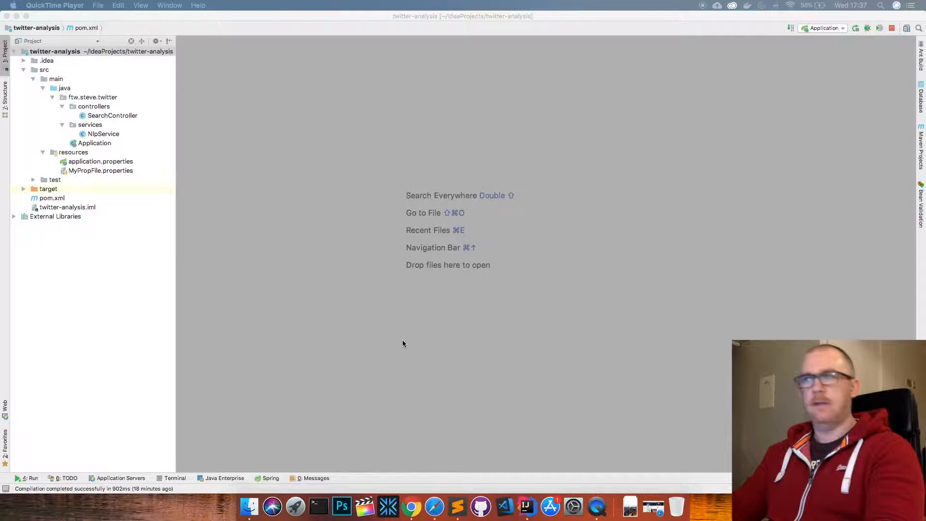
{"action": "mouse_move", "coordinate": [372, 331]}
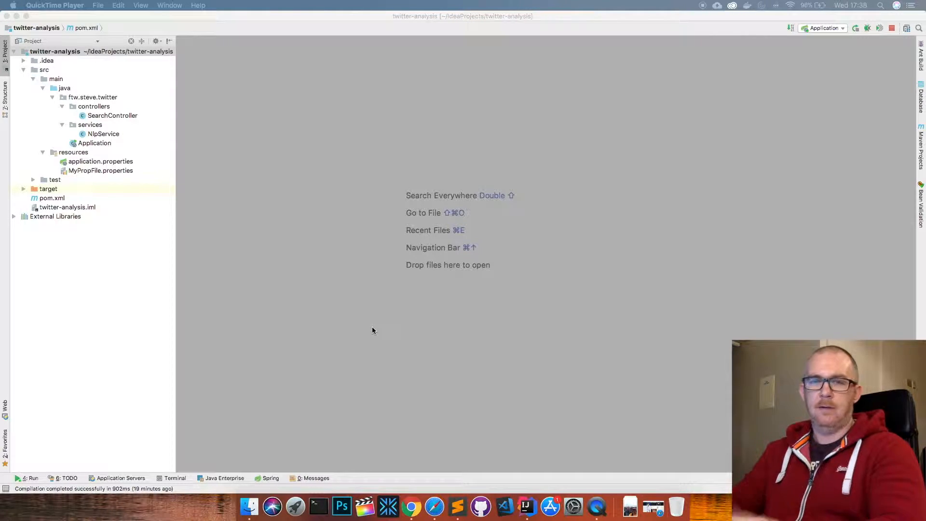
{"action": "mouse_move", "coordinate": [193, 308]}
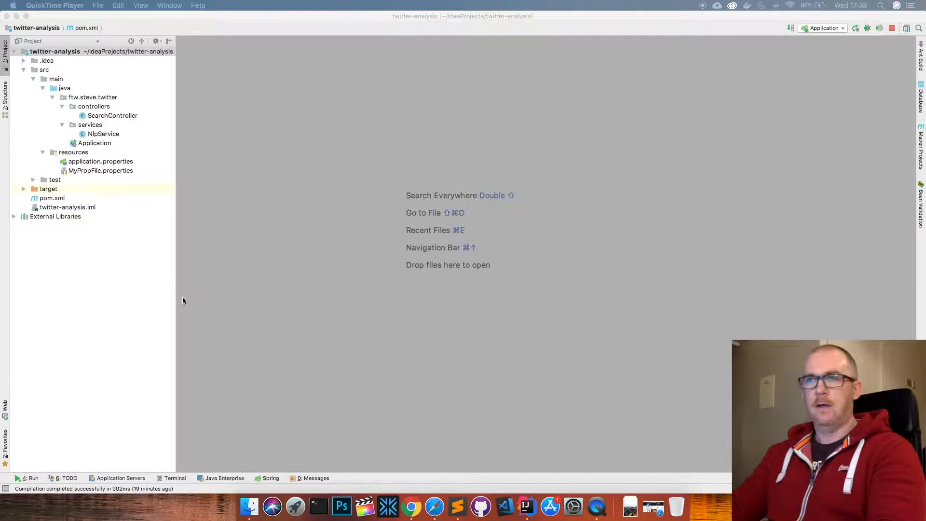
{"action": "mouse_move", "coordinate": [126, 313]}
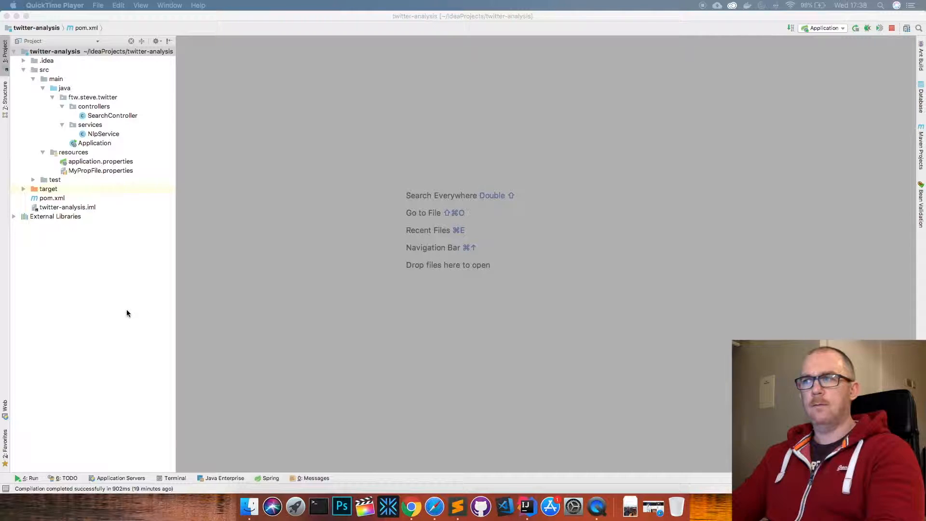
{"action": "mouse_move", "coordinate": [126, 311]}
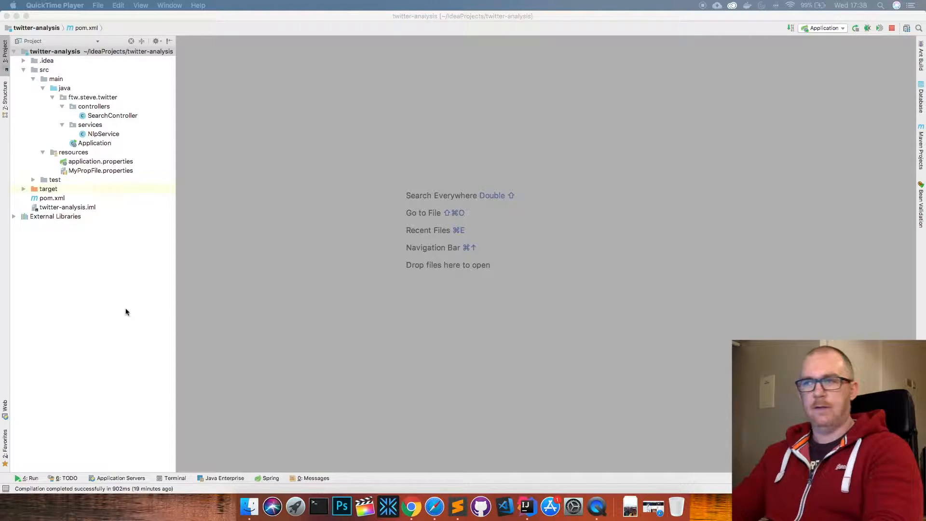
{"action": "mouse_move", "coordinate": [182, 287]}
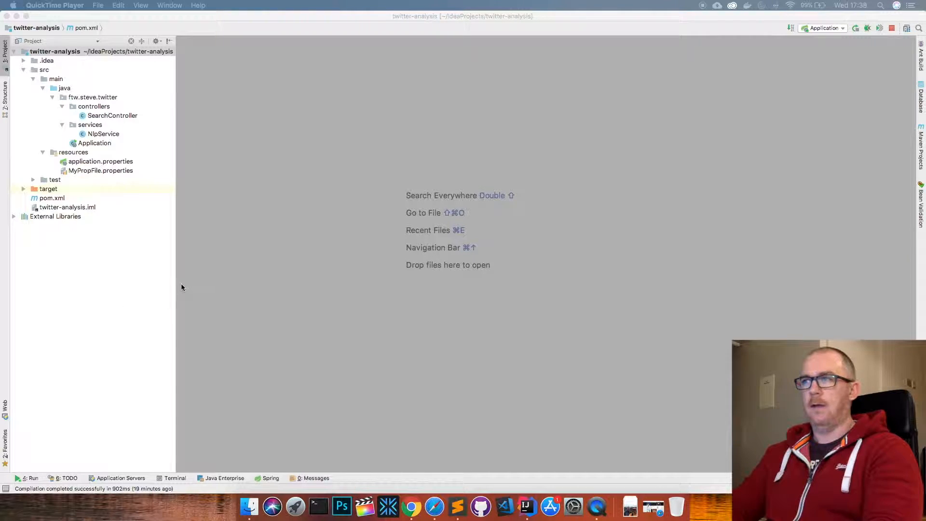
{"action": "mouse_move", "coordinate": [156, 322]}
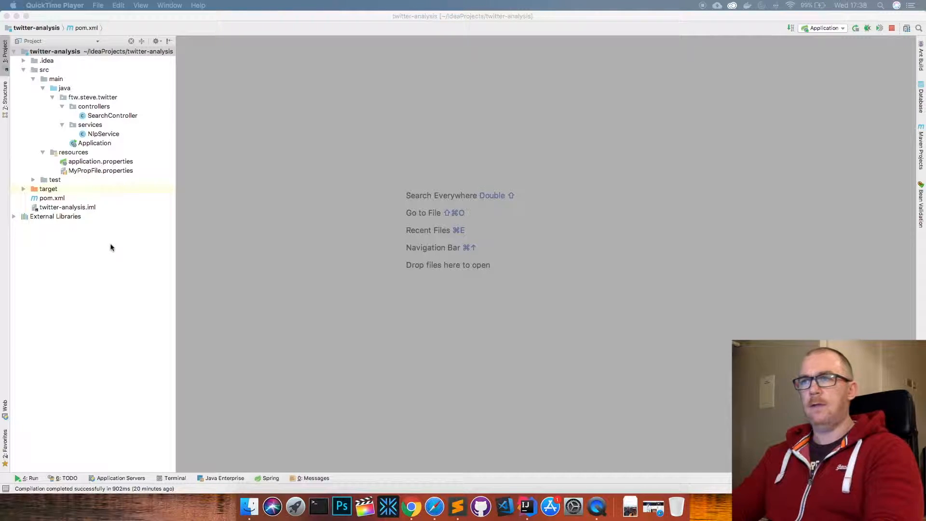
{"action": "mouse_move", "coordinate": [136, 207]}
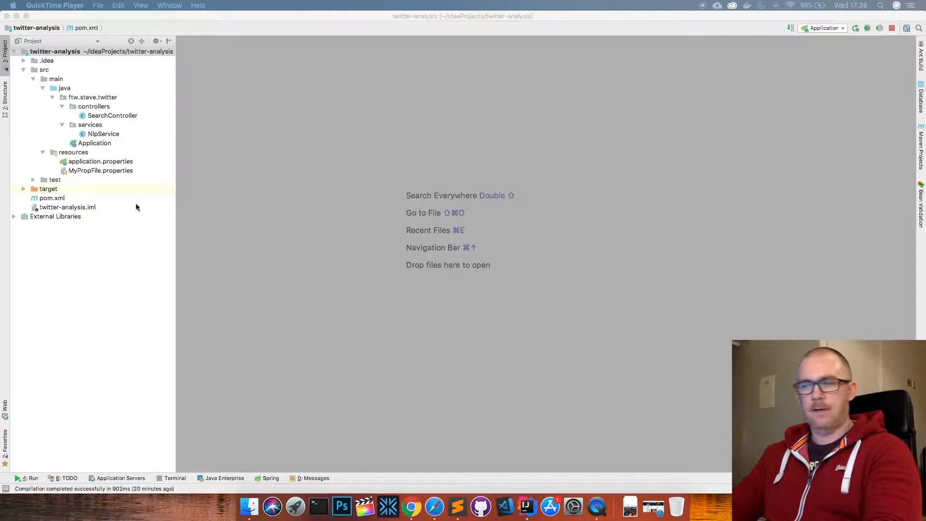
{"action": "mouse_move", "coordinate": [411, 507]}
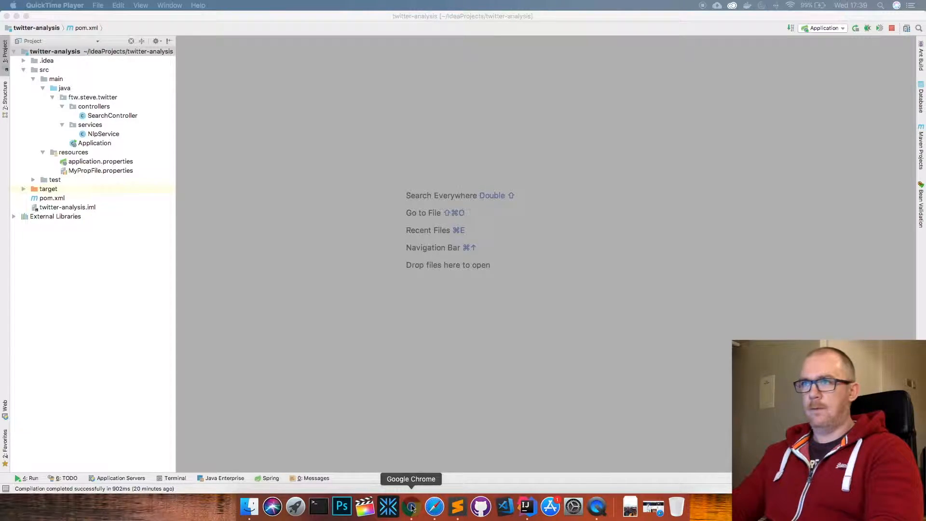
Switch to Chrome and enter localhost:8080/ in the address bar for the jack_septic_eye endpoint.
{"action": "left_click", "coordinate": [411, 506]}
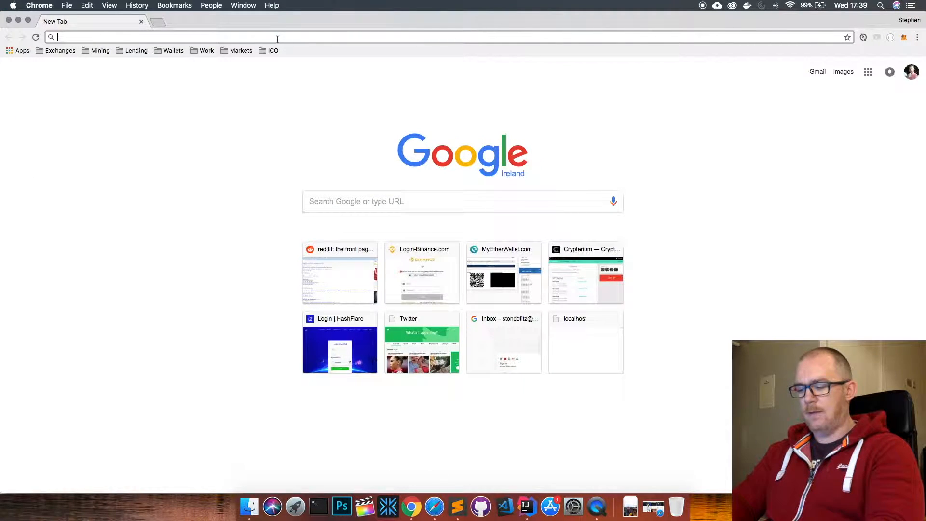
{"action": "type", "text": "localhost:8080"}
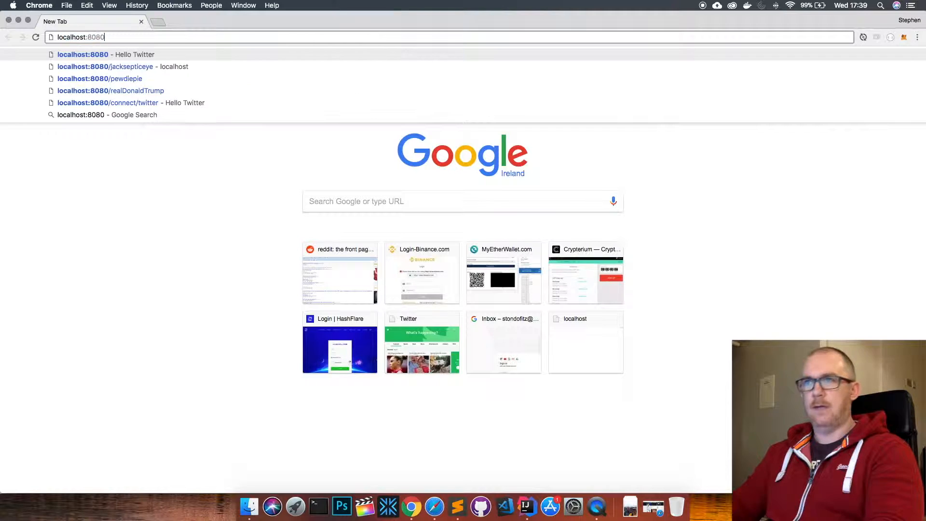
{"action": "type", "text": "/jack_septic_eye"}
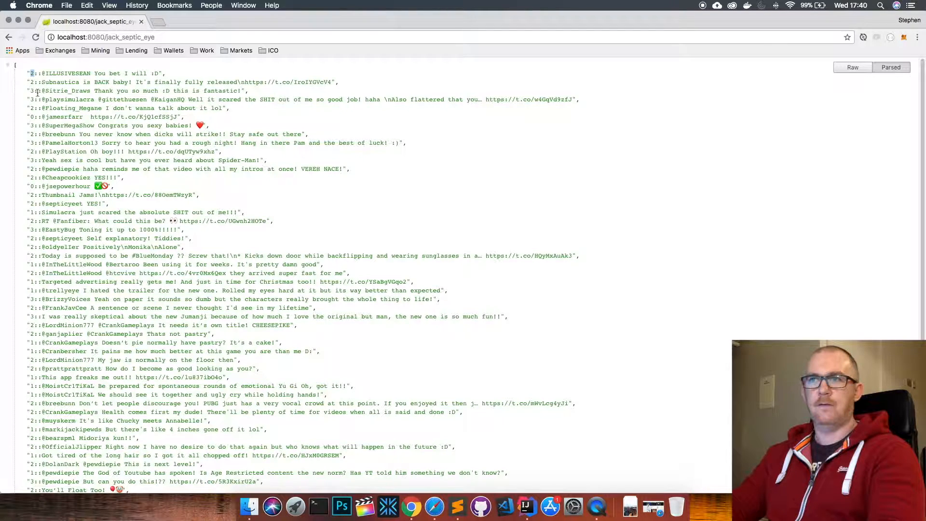
{"action": "mouse_move", "coordinate": [30, 93]}
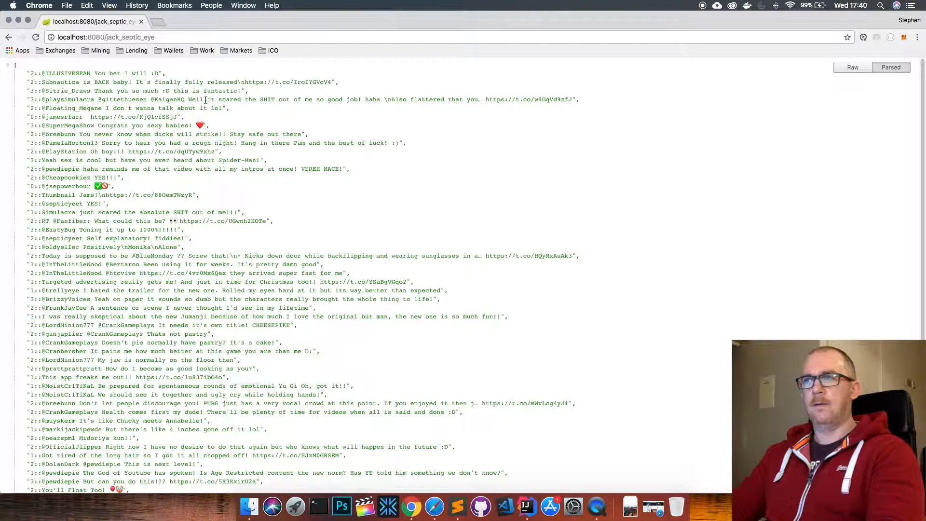
{"action": "mouse_move", "coordinate": [320, 99]}
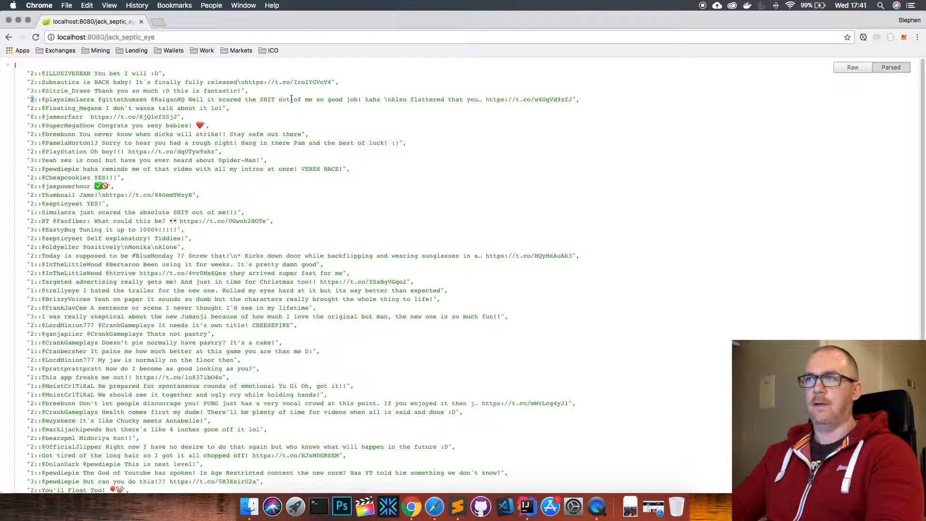
{"action": "left_click_drag", "start_coordinate": [301, 98], "coordinate": [359, 98]}
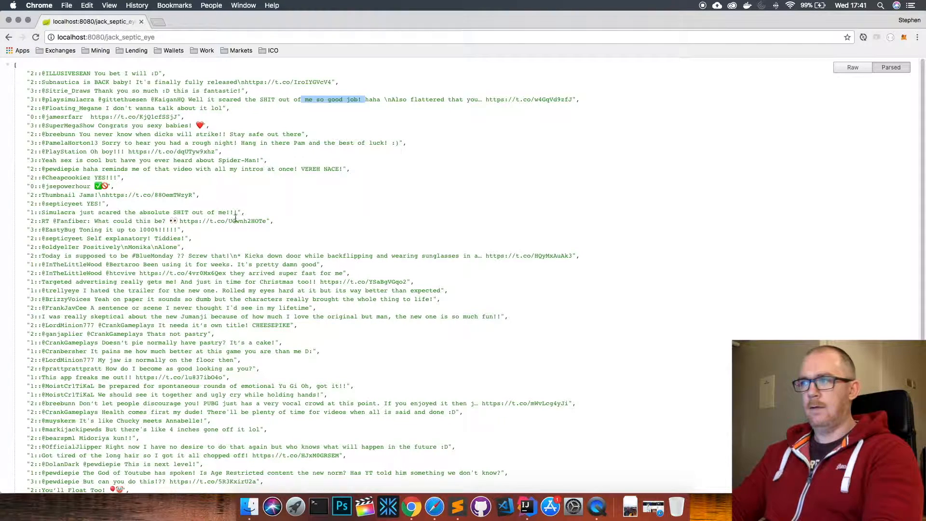
{"action": "scroll", "scroll_direction": "down", "scroll_amount": 3}
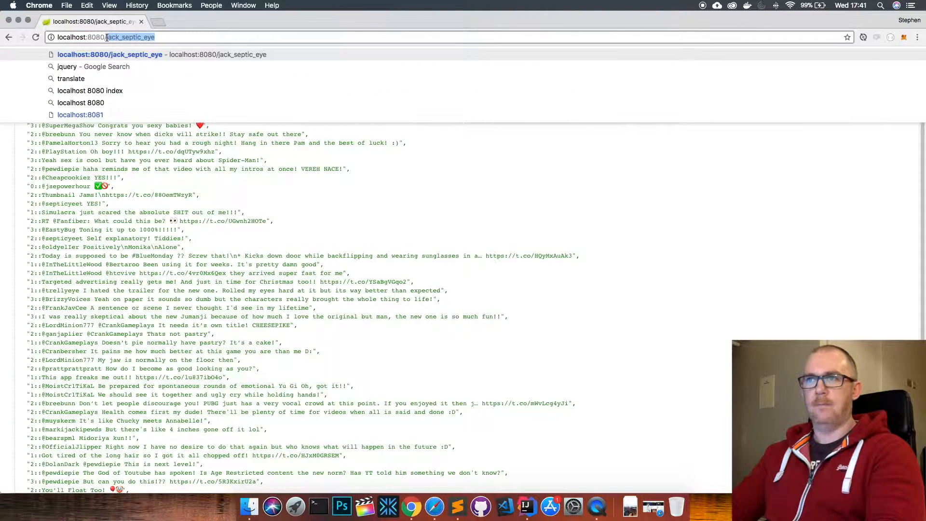
Load localhost:8080/pewdiepie and highlight the 'I hate how' phrase against its score.
{"action": "type", "text": "pewdiepie"}
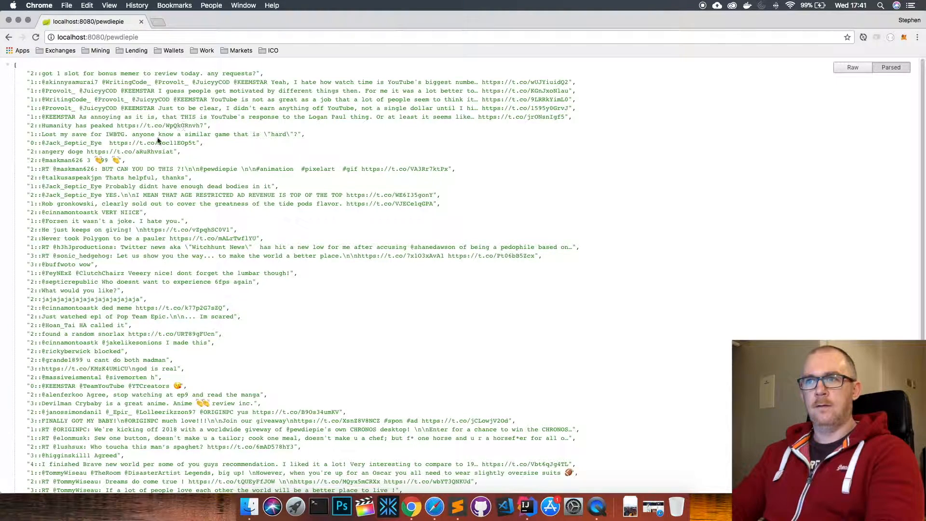
{"action": "mouse_move", "coordinate": [130, 161]}
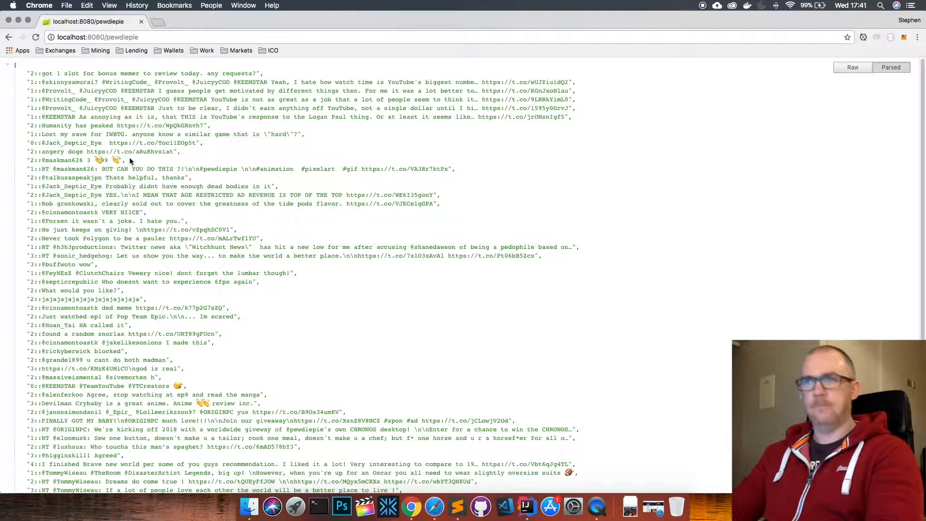
{"action": "mouse_move", "coordinate": [126, 160]}
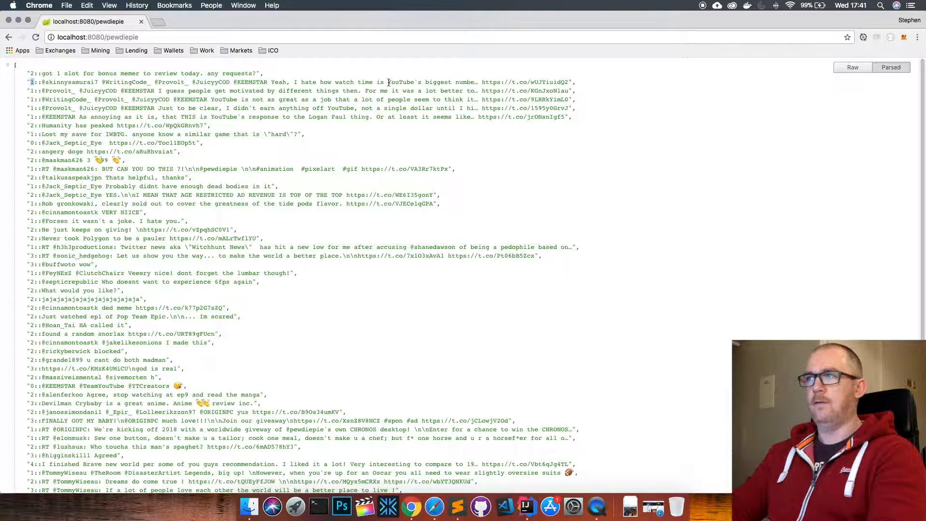
{"action": "double_click", "coordinate": [464, 81]}
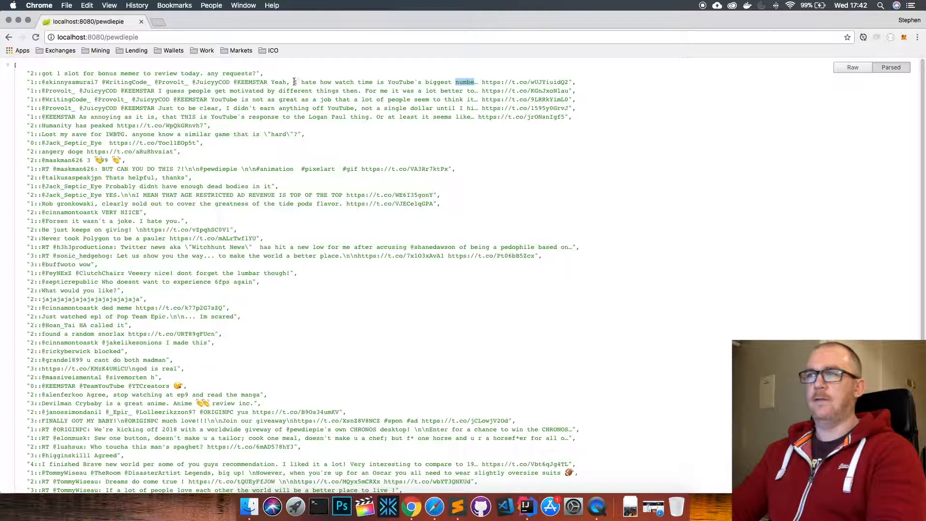
{"action": "left_click_drag", "start_coordinate": [293, 81], "coordinate": [351, 81]}
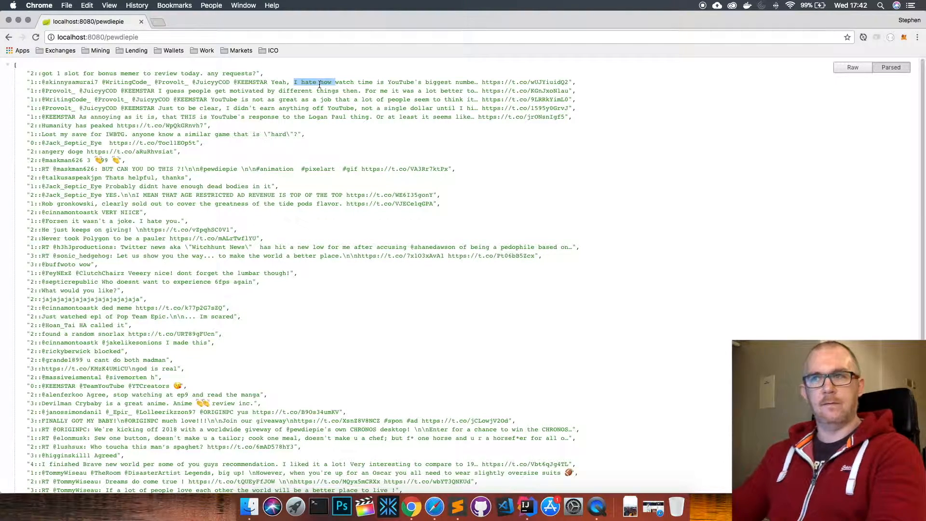
{"action": "scroll", "scroll_direction": "down", "scroll_amount": 3}
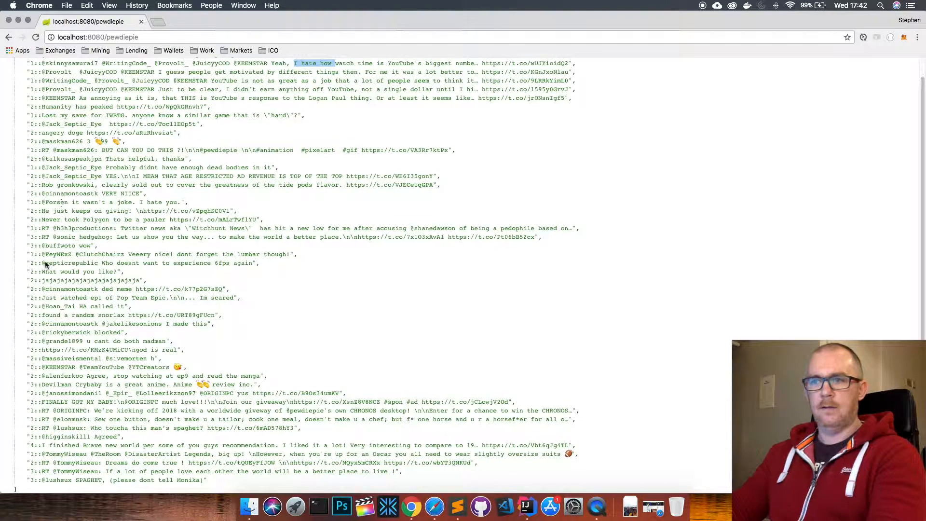
Review further pewdiepie tweets and their scores, then select the address bar username.
{"action": "double_click", "coordinate": [31, 445]}
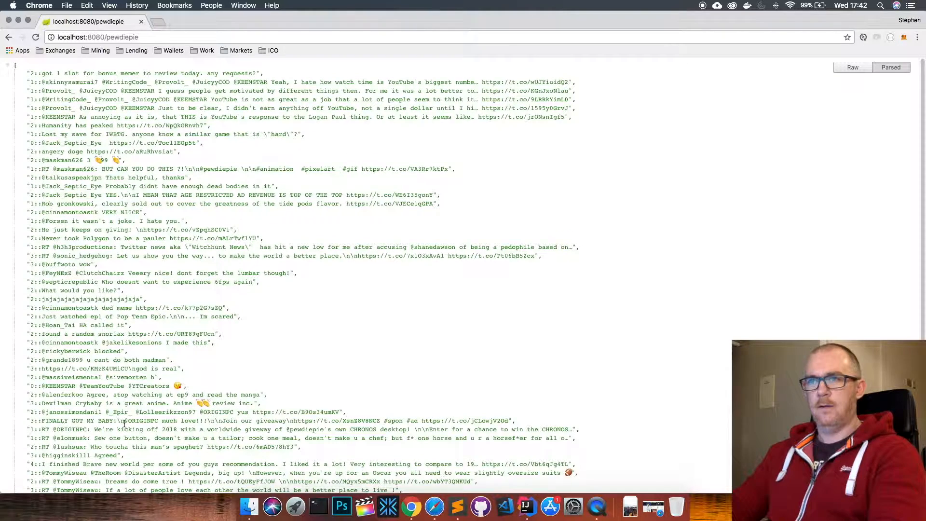
{"action": "scroll", "scroll_direction": "down", "scroll_amount": 3}
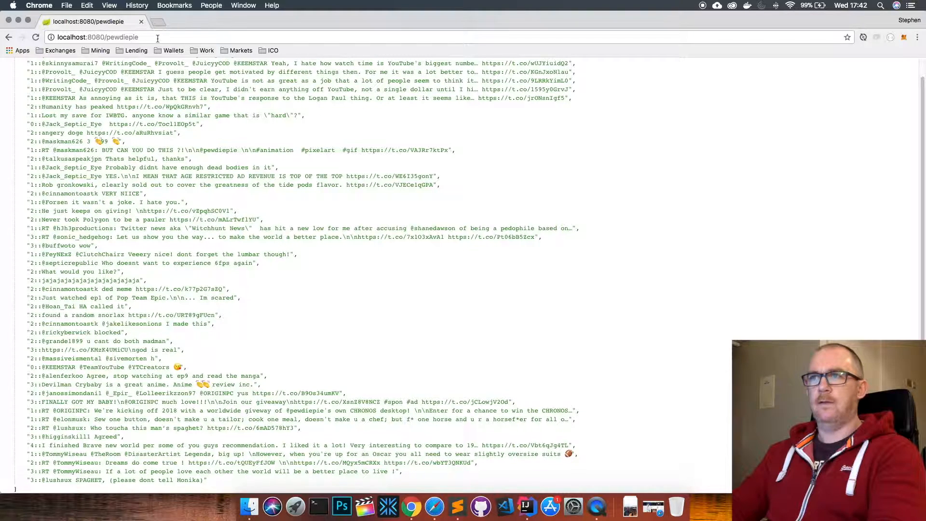
{"action": "left_click", "coordinate": [98, 36]}
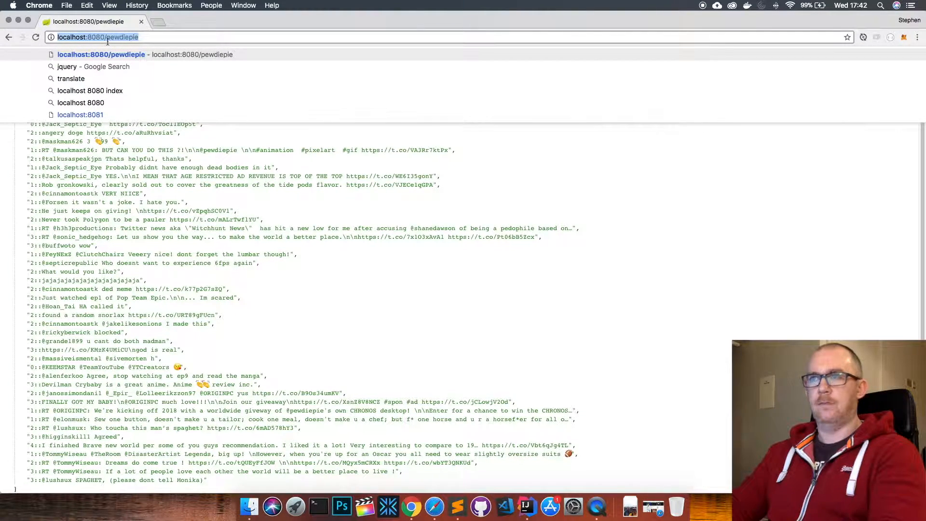
Request localhost:8080/realDonaldTrump to get his sentiment-scored tweets.
{"action": "type", "text": "realDonaldTrump"}
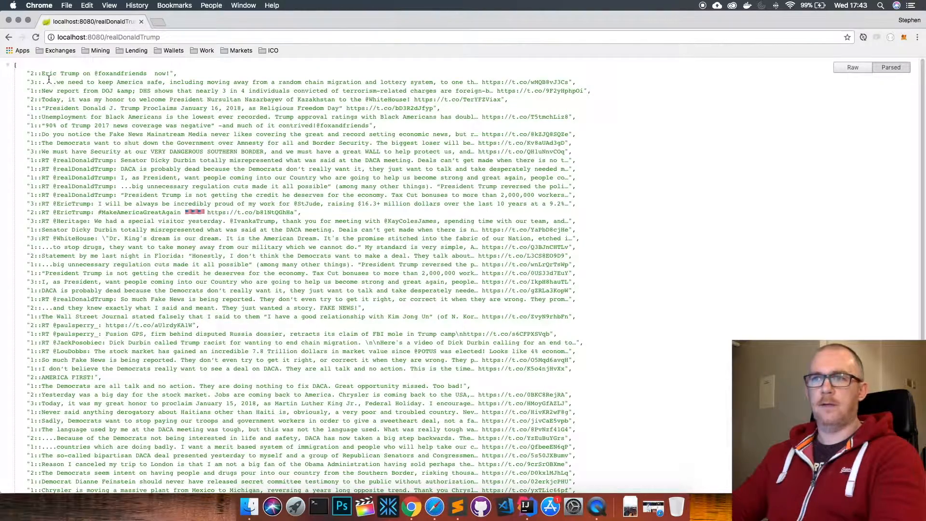
Review realDonaldTrump's tweets, selecting the second tweet's sentiment score.
{"action": "scroll", "scroll_direction": "down", "scroll_amount": 3}
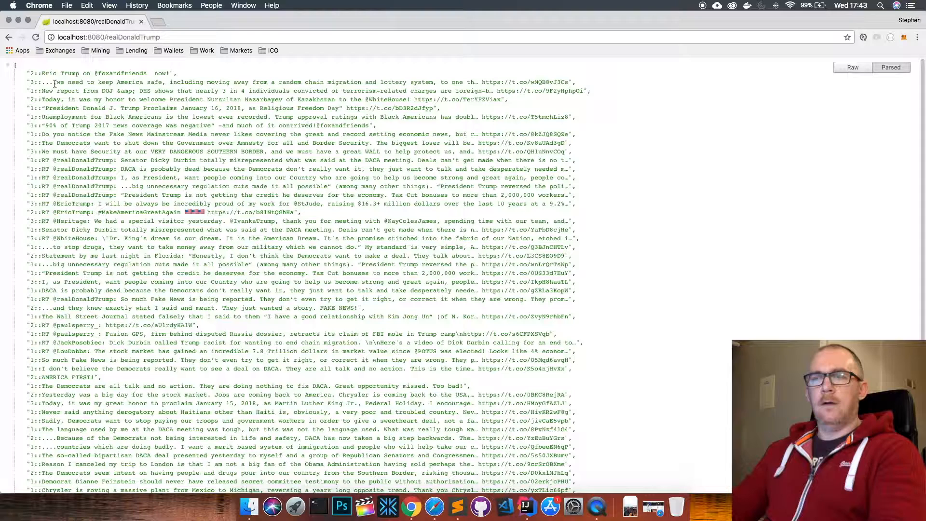
{"action": "double_click", "coordinate": [37, 81]}
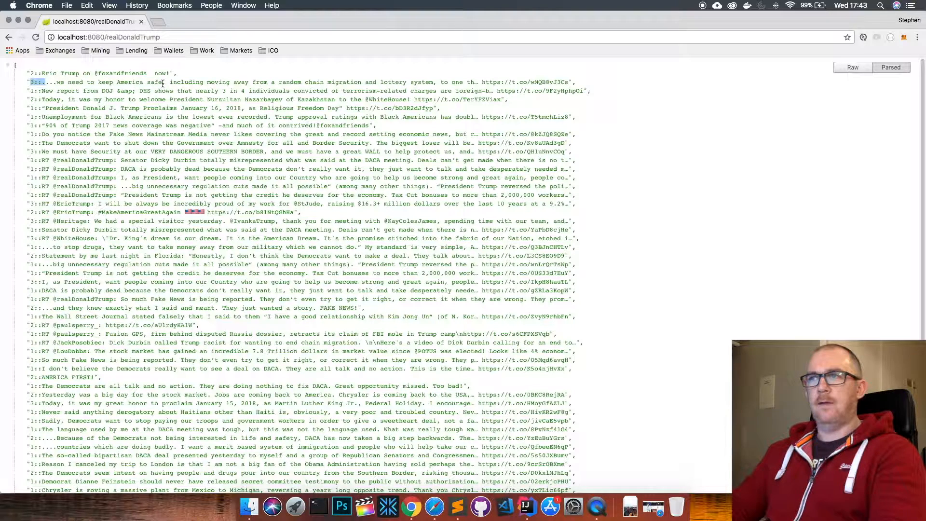
{"action": "mouse_move", "coordinate": [270, 70]}
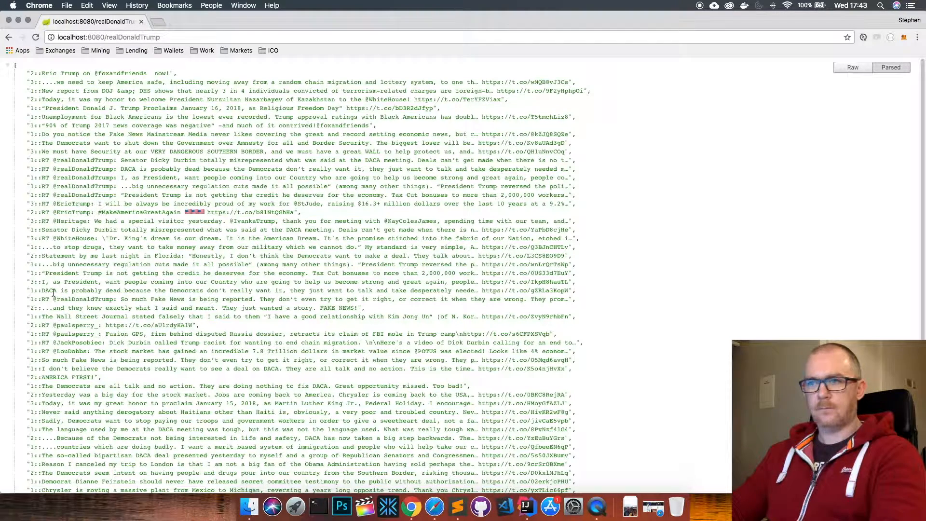
{"action": "scroll", "scroll_direction": "down", "scroll_amount": 3}
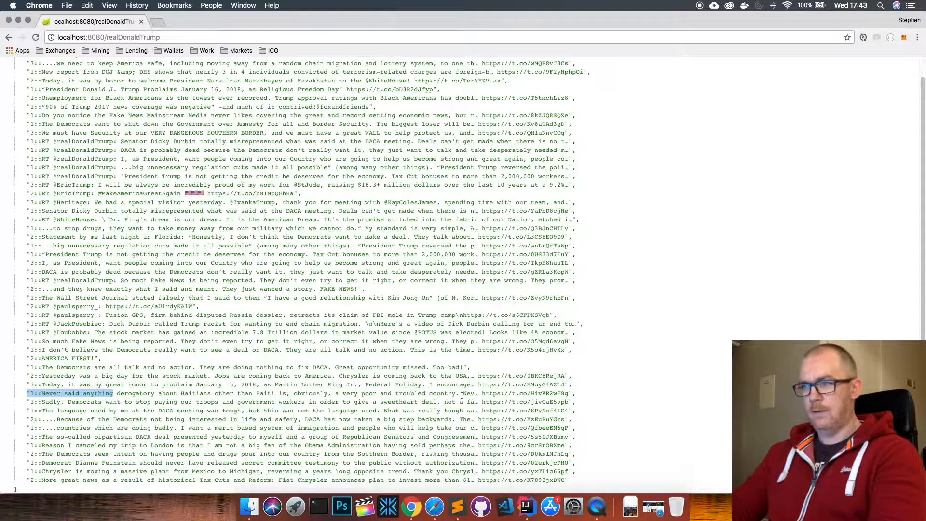
Examine the 'Never said anything' tweet's score, then return to IntelliJ IDEA.
{"action": "left_click_drag", "start_coordinate": [335, 393], "coordinate": [428, 393]}
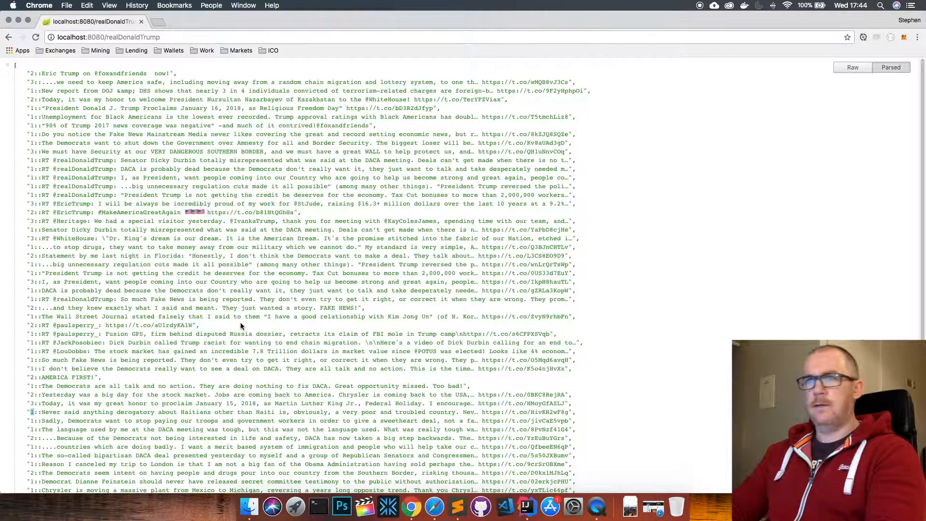
{"action": "scroll", "scroll_direction": "down", "scroll_amount": 3}
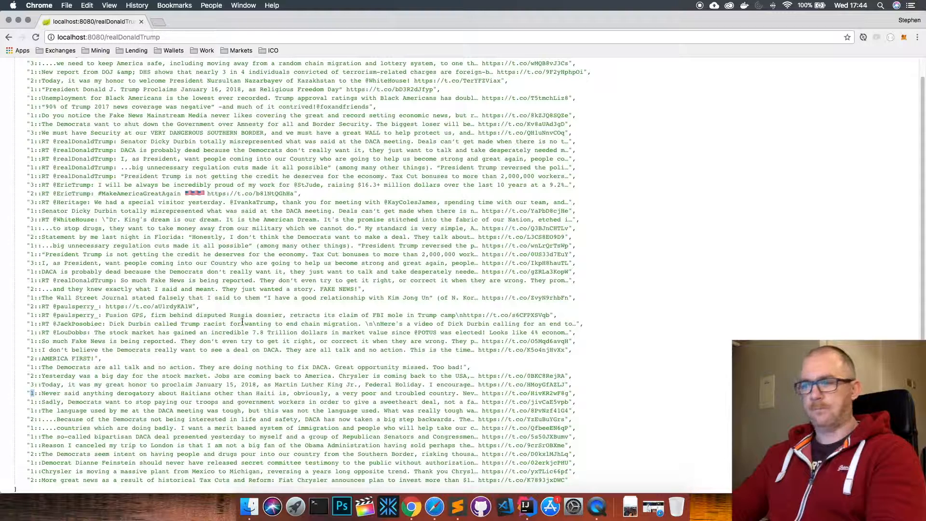
{"action": "key", "text": "Cmd+Tab"}
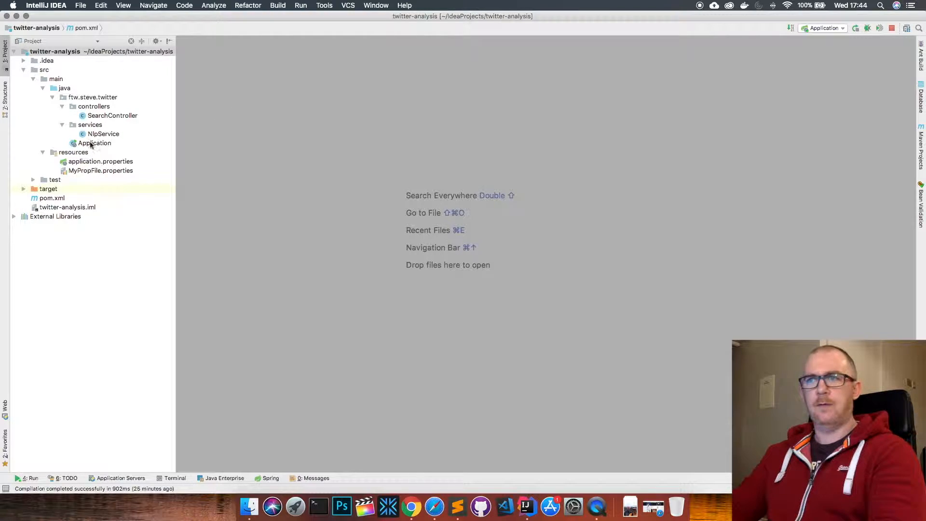
Open pom.xml and point out the spring-social-twitter and stanford-corenlp dependencies.
{"action": "left_click", "coordinate": [52, 198]}
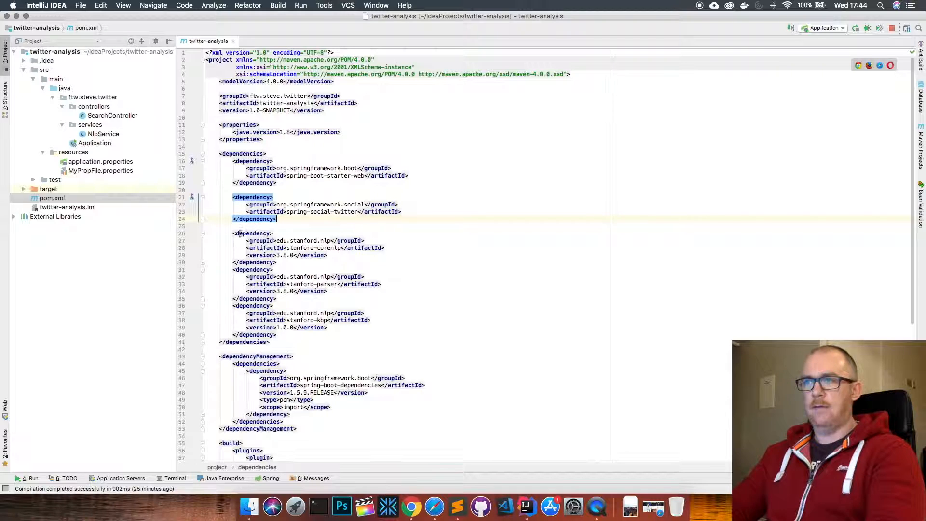
{"action": "left_click_drag", "start_coordinate": [234, 232], "coordinate": [276, 335]}
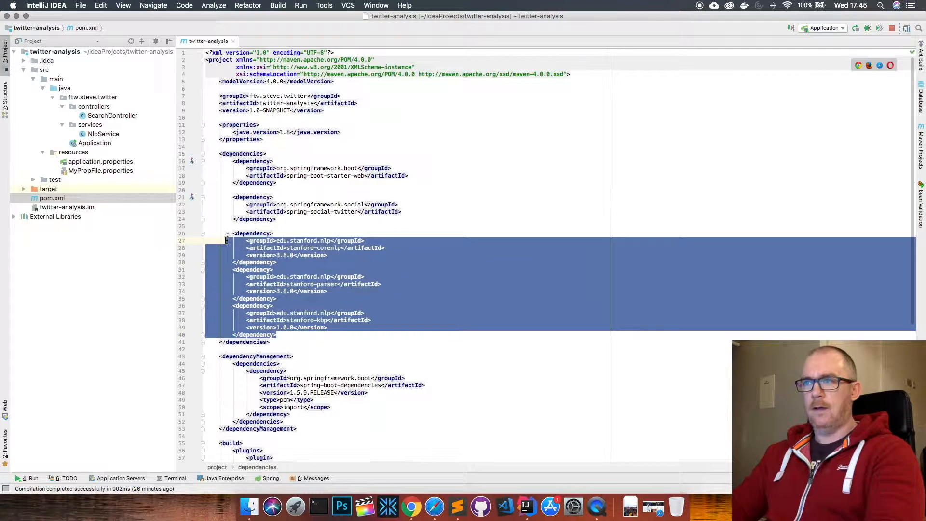
{"action": "left_click", "coordinate": [278, 335]}
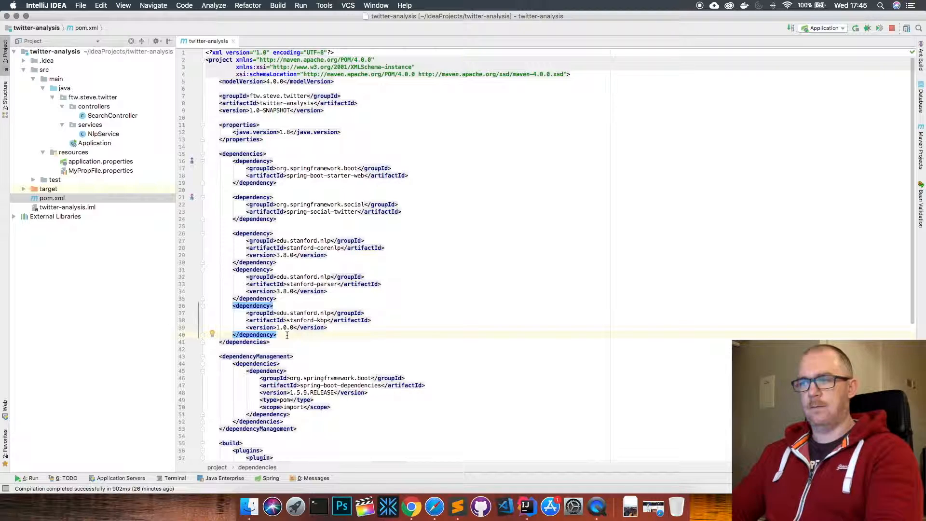
{"action": "scroll", "scroll_direction": "down", "scroll_amount": 3}
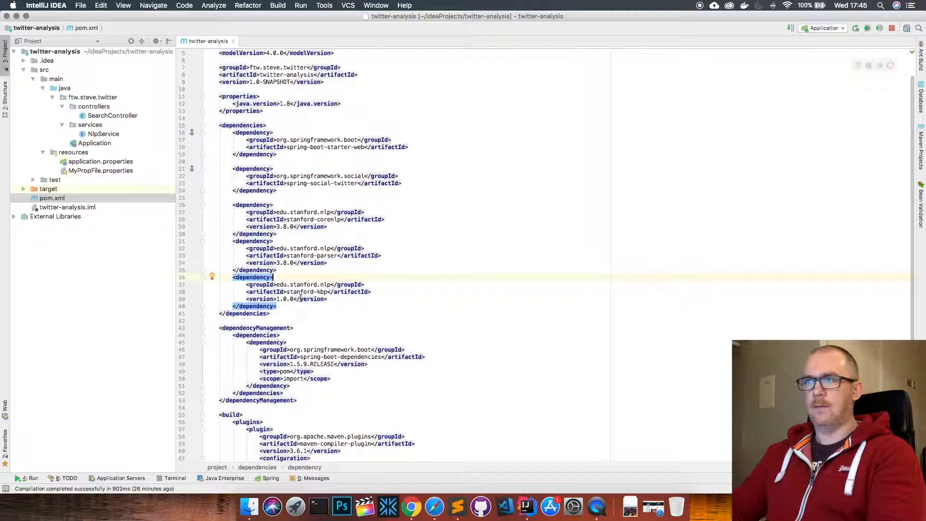
{"action": "mouse_move", "coordinate": [171, 167]}
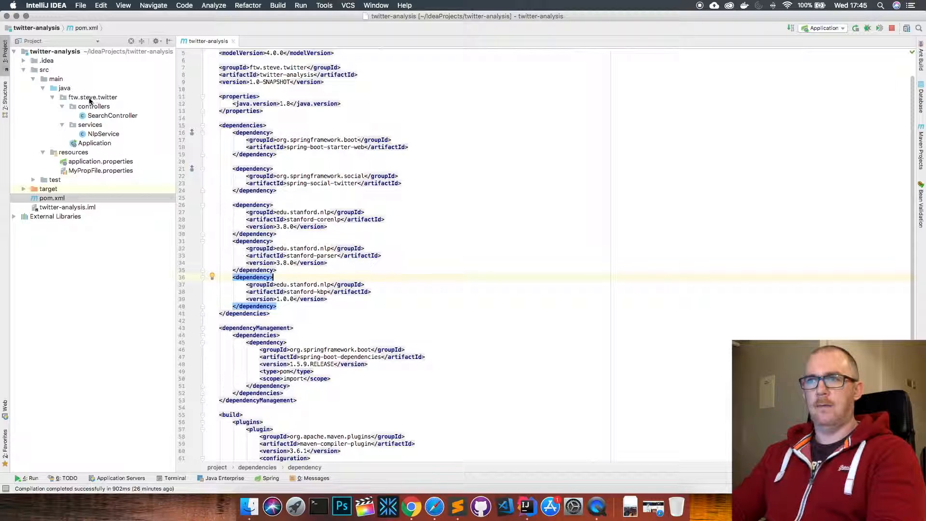
Open SearchController and relate it to the username in the browser URL.
{"action": "double_click", "coordinate": [94, 143]}
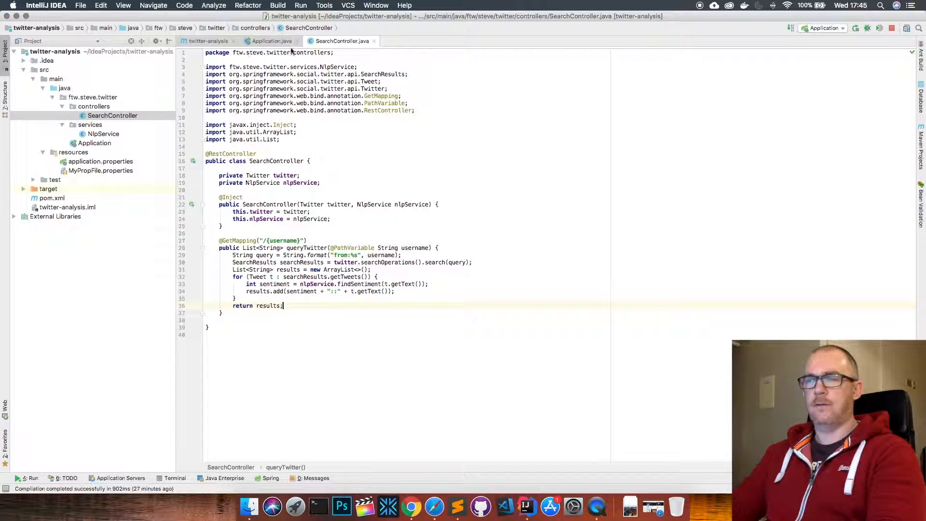
{"action": "key", "text": "cmd+tab"}
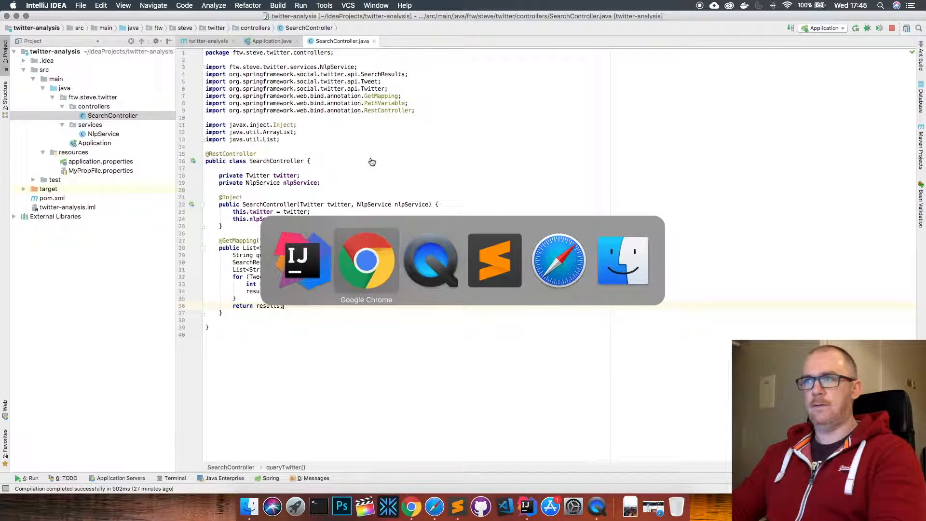
{"action": "left_click", "coordinate": [365, 260]}
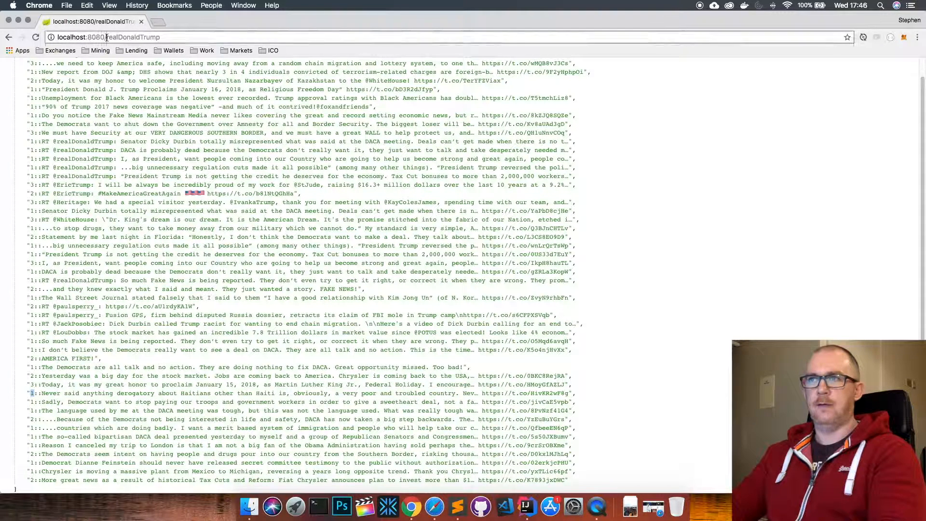
{"action": "left_click", "coordinate": [118, 37]}
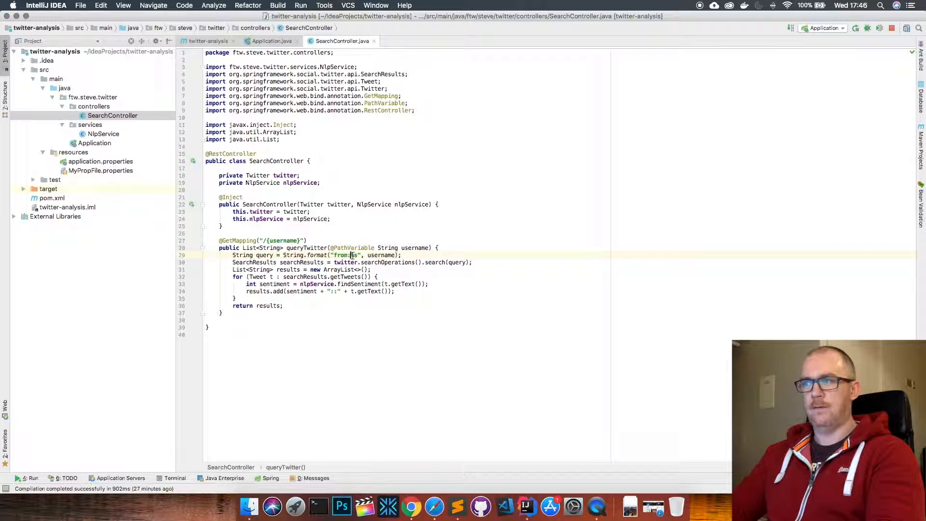
Highlight queryTwitter's from:%s search format and the searchResults query call.
{"action": "double_click", "coordinate": [346, 254]}
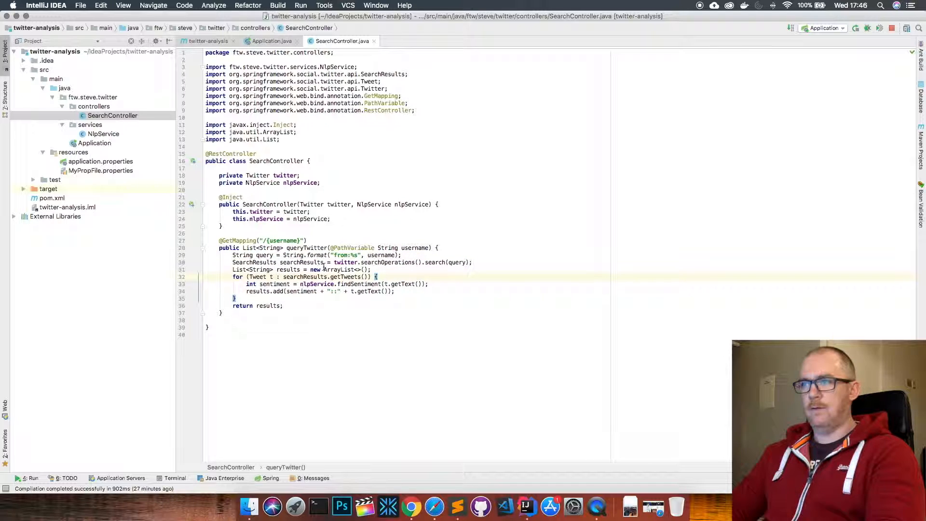
{"action": "double_click", "coordinate": [346, 263]}
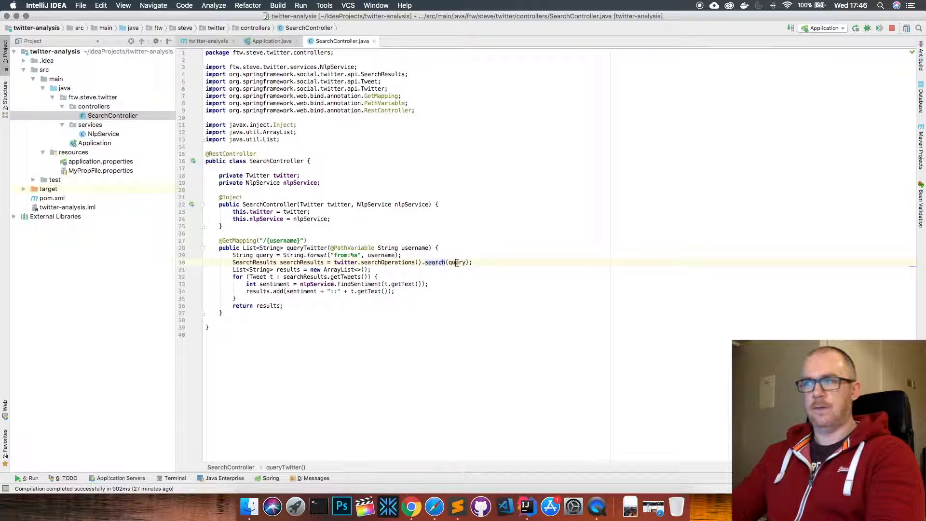
{"action": "double_click", "coordinate": [456, 263]}
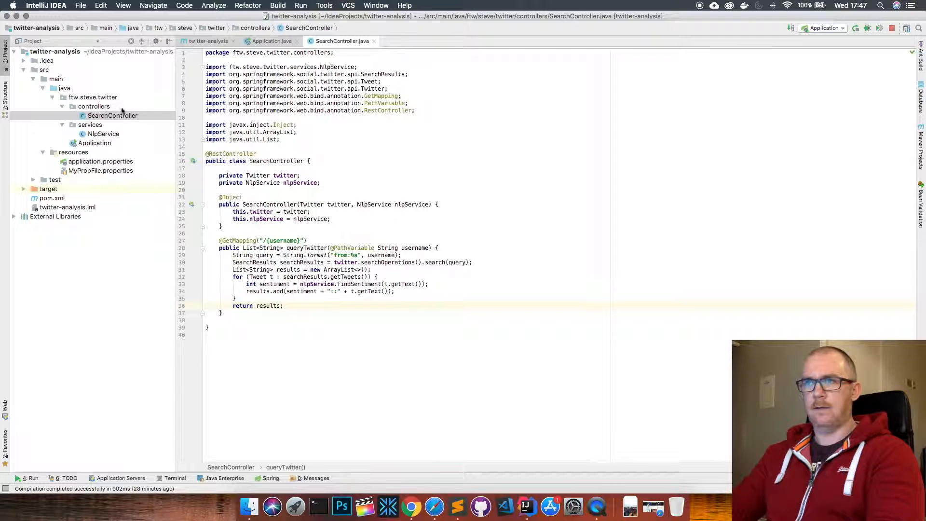
Open NlpService's PostConstruct pipeline setup and the MyPropFile.properties annotator list.
{"action": "left_click", "coordinate": [103, 134]}
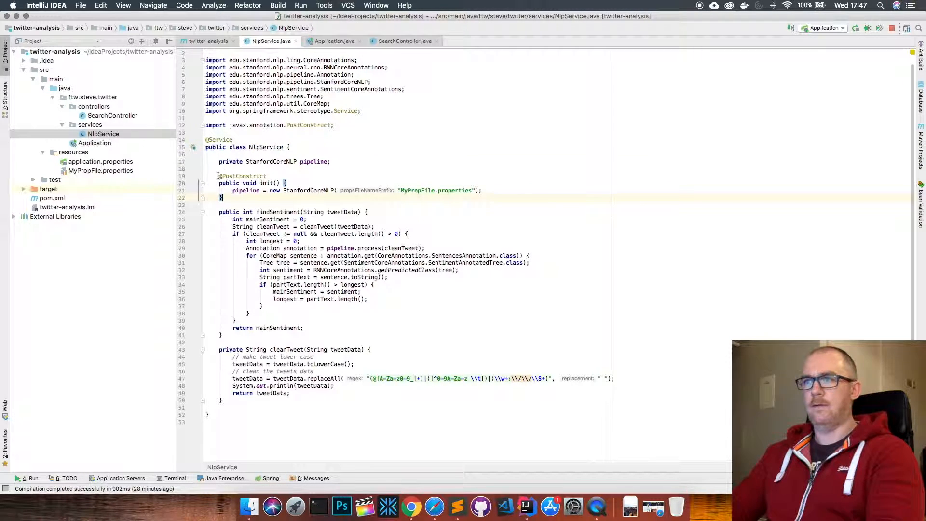
{"action": "double_click", "coordinate": [242, 175]}
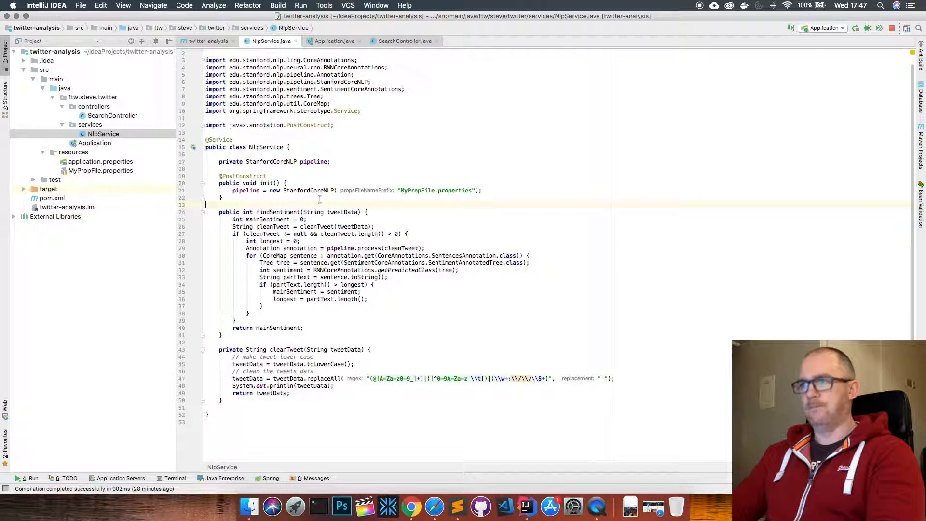
{"action": "double_click", "coordinate": [434, 190]}
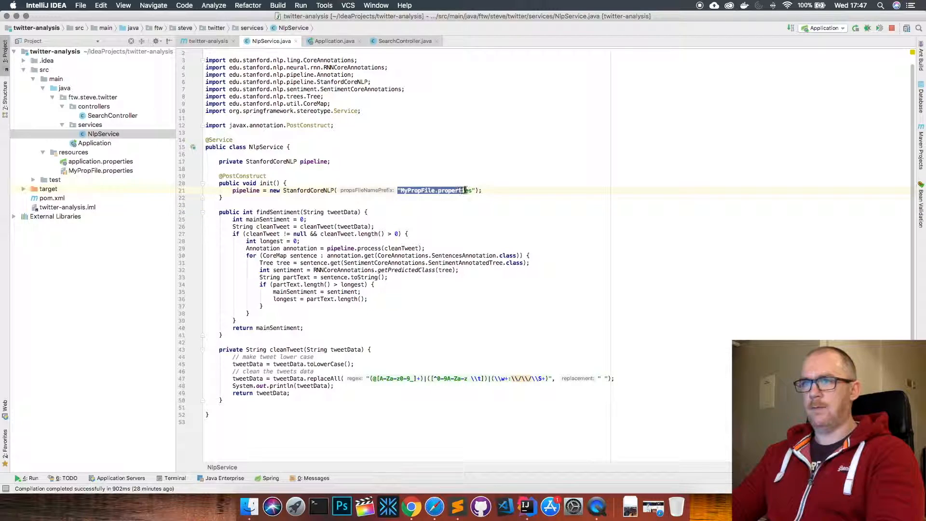
{"action": "double_click", "coordinate": [100, 170]}
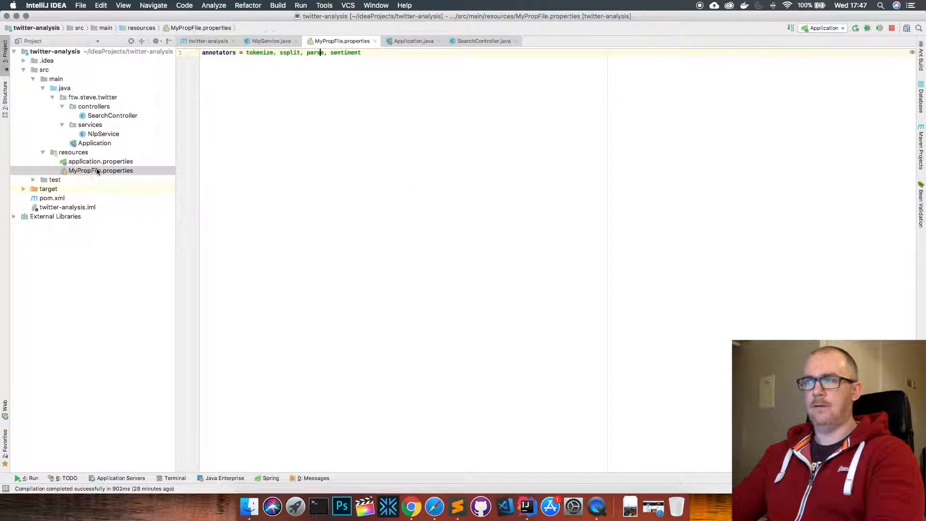
{"action": "left_click", "coordinate": [362, 52]}
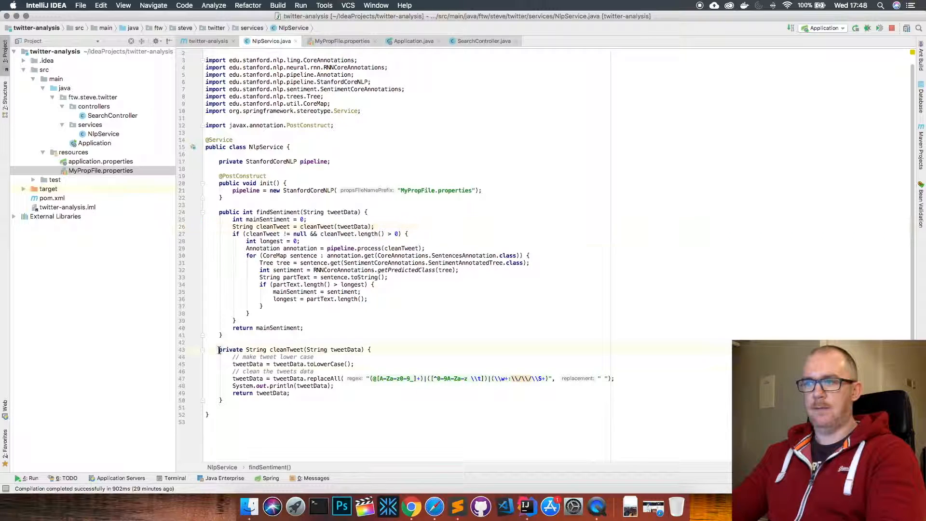
Walk through cleanTweet and findSentiment's predicted sentiment class call, returning to NlpService.
{"action": "left_click", "coordinate": [348, 364]}
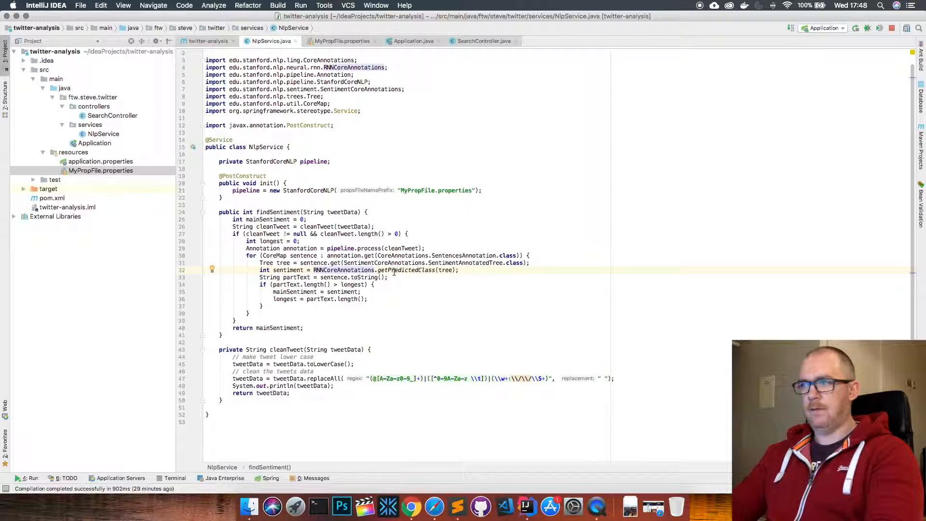
{"action": "double_click", "coordinate": [404, 270]}
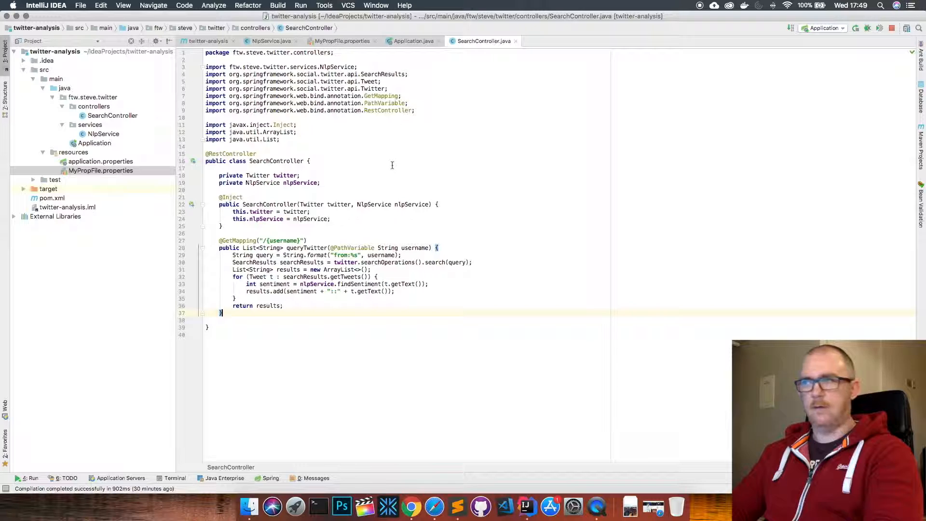
{"action": "left_click", "coordinate": [270, 41]}
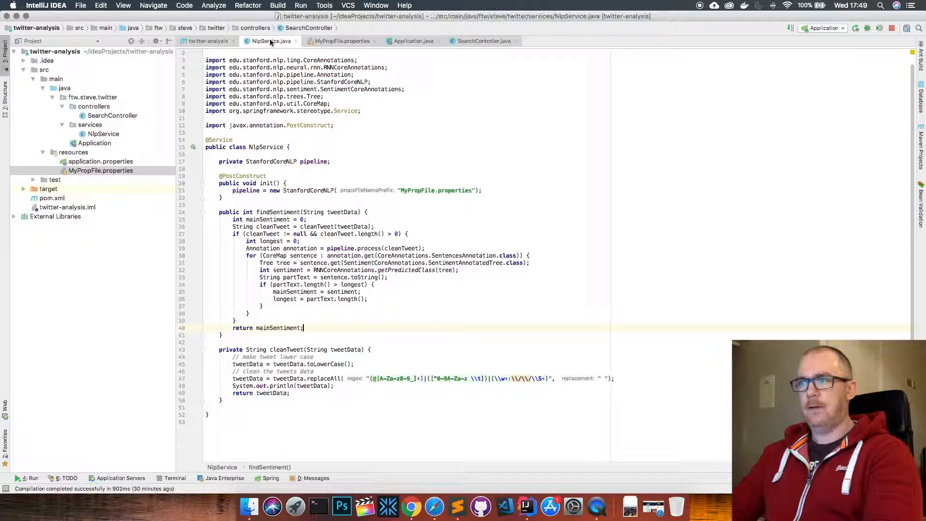